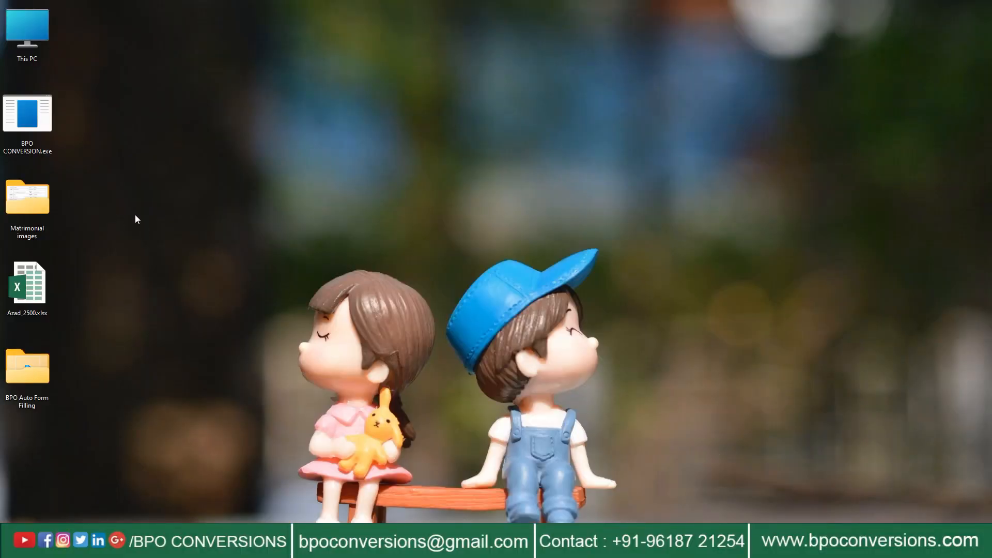
Open the Matrimonial images folder and view DRIS_F_000001.jpg in Paint
right_click(27, 197)
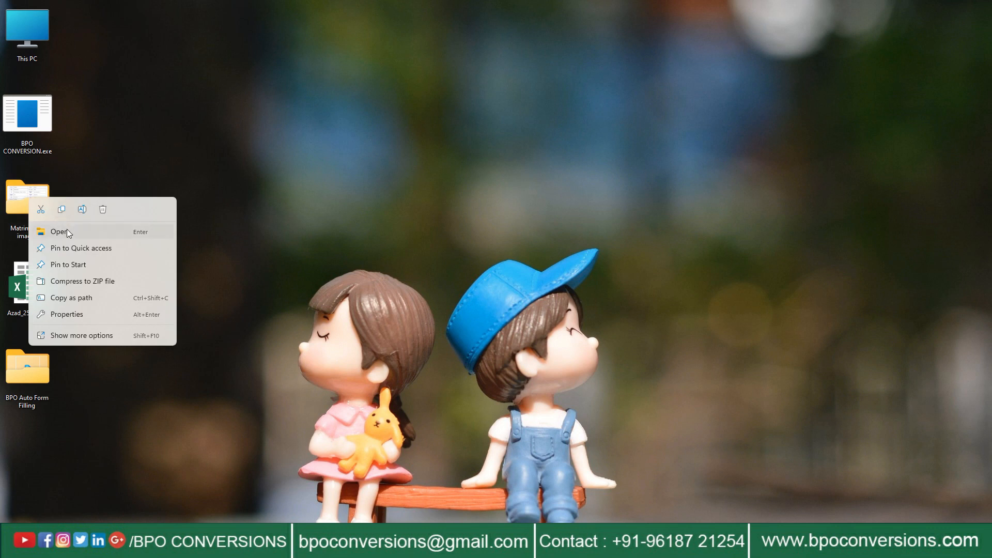
click(60, 232)
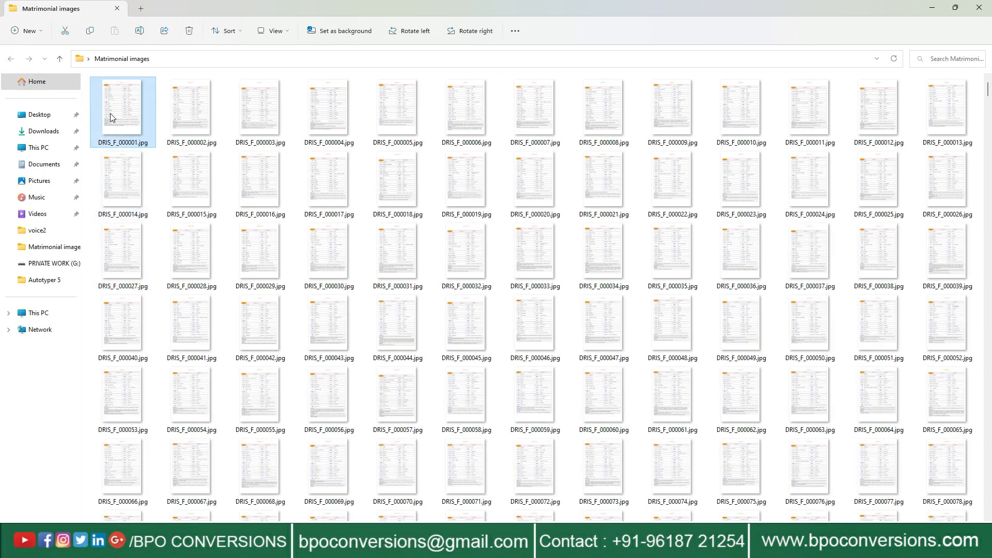
right_click(121, 111)
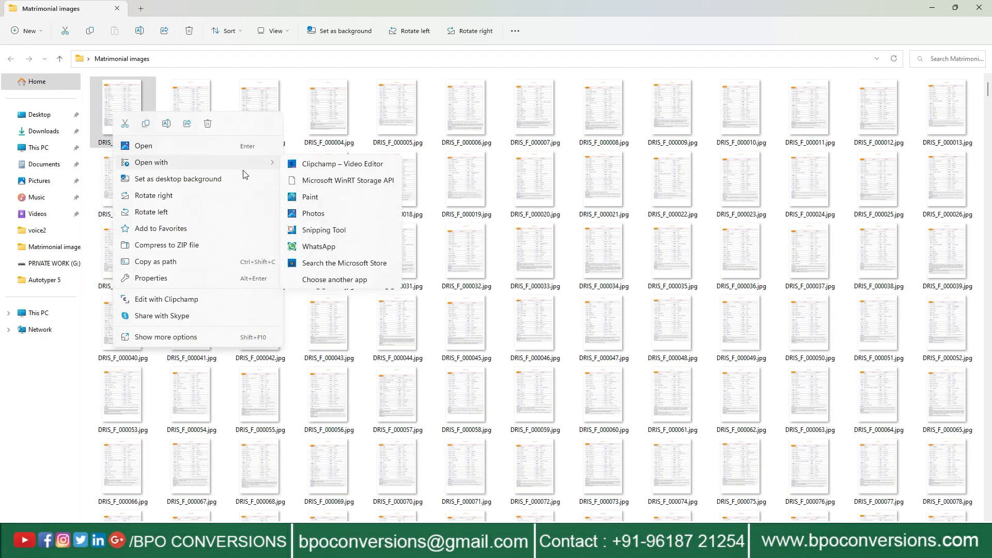
click(310, 197)
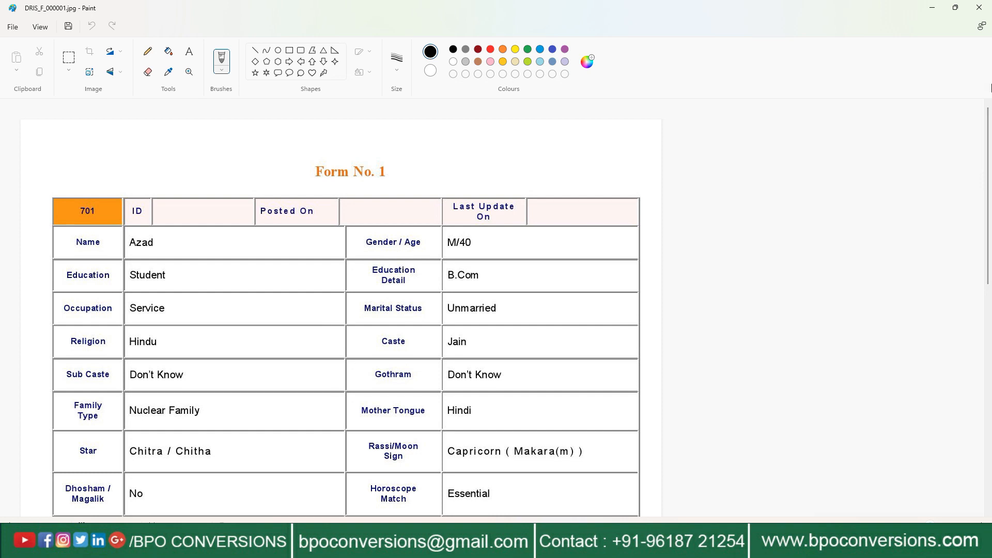
right_click(16, 283)
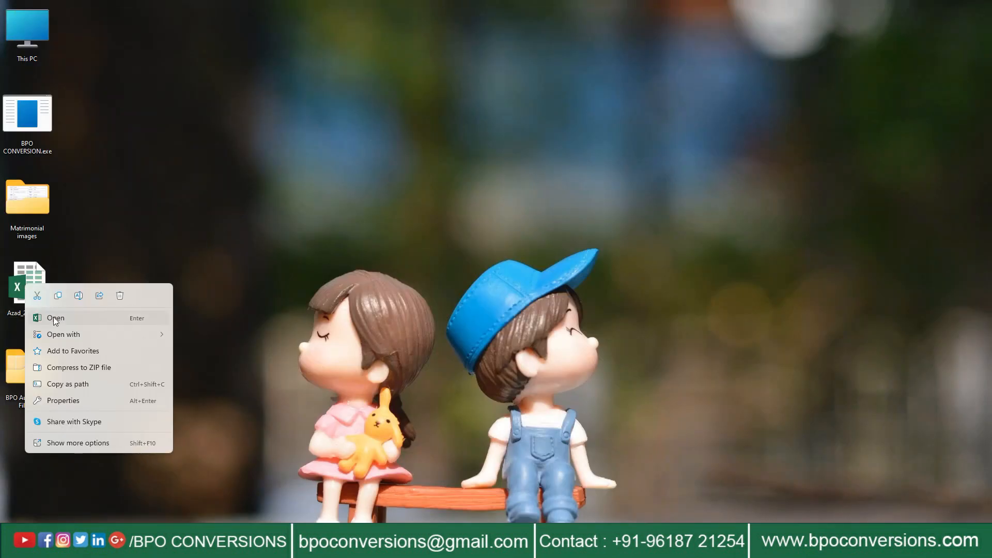
Open Azad_2500.xlsx in Excel and scroll across its record columns
click(55, 318)
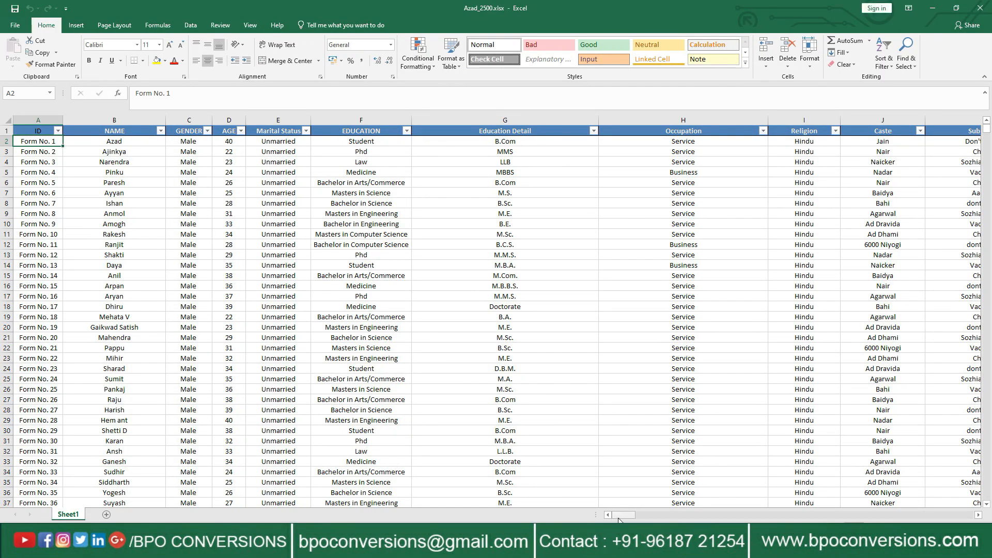
scroll(right, 3)
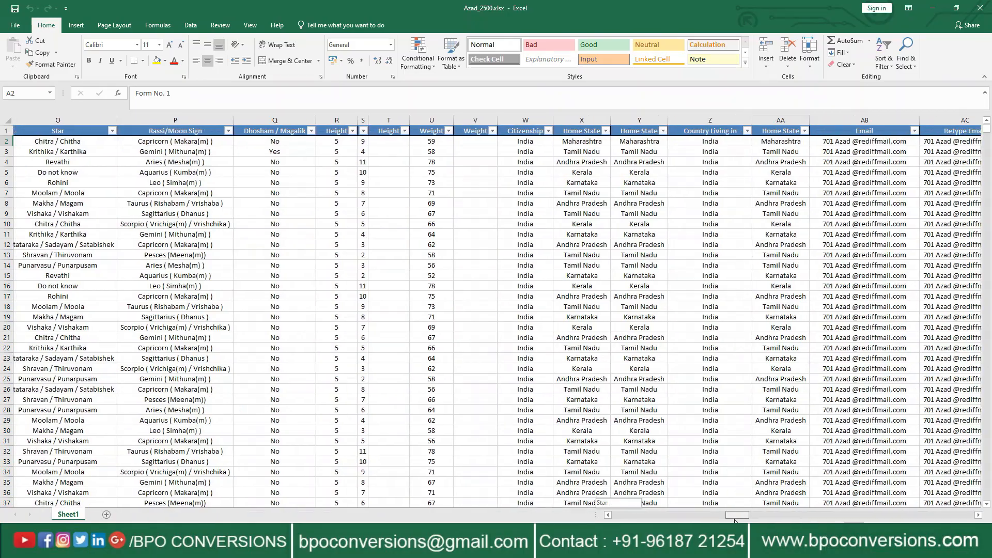
scroll(right, 3)
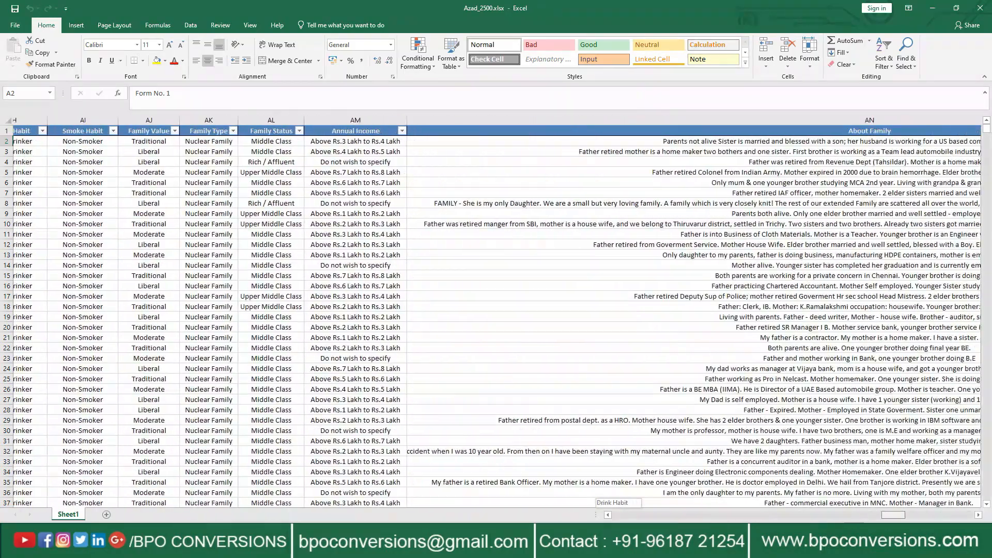
scroll(right, 3)
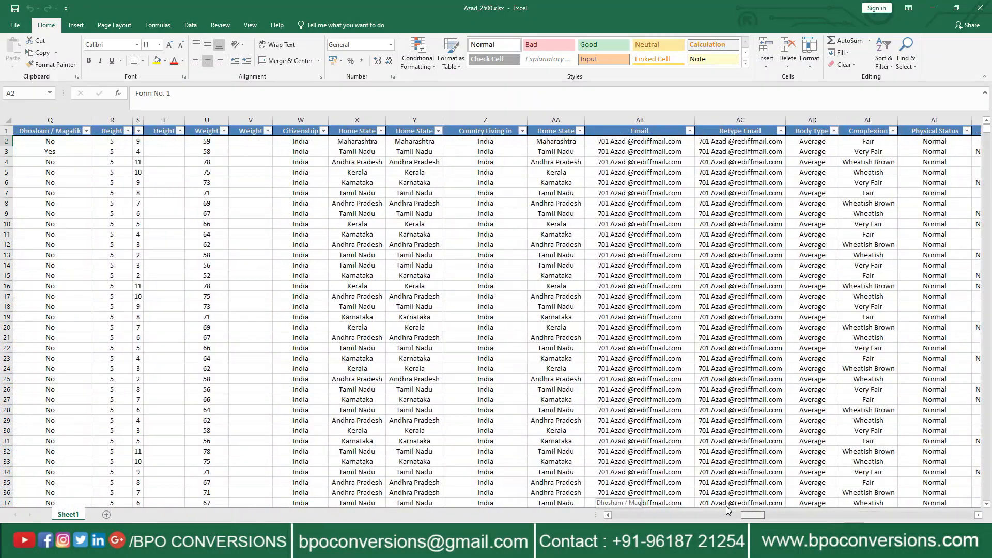
scroll(left, 3)
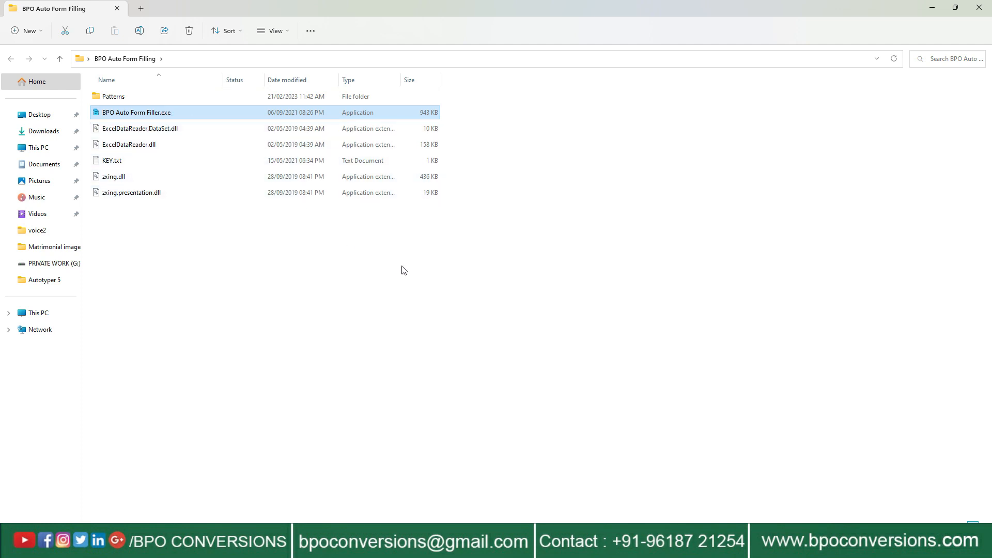
Launch BPO Auto Form Filler.exe, move its window aside, and upload Azad_2500.xlsx
double_click(136, 113)
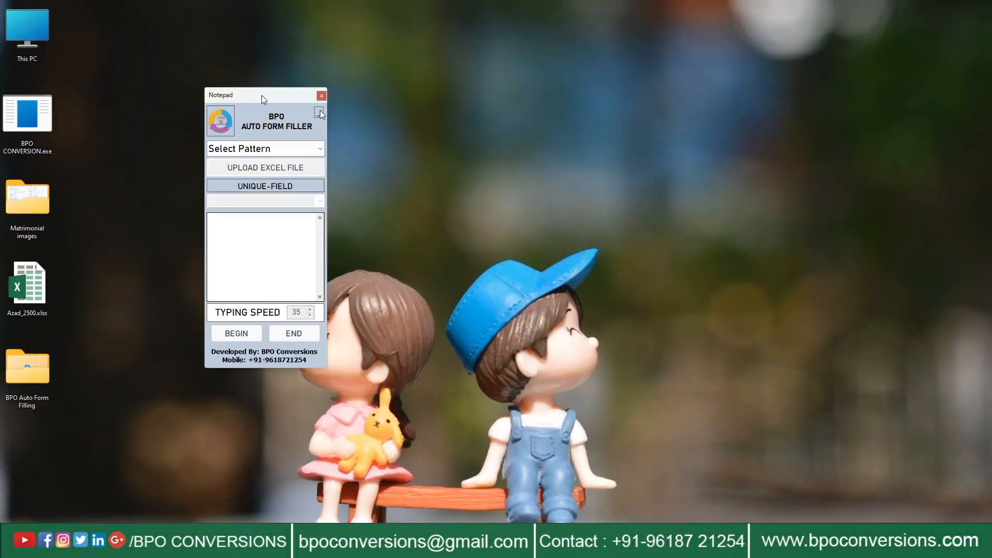
drag(253, 95, 706, 97)
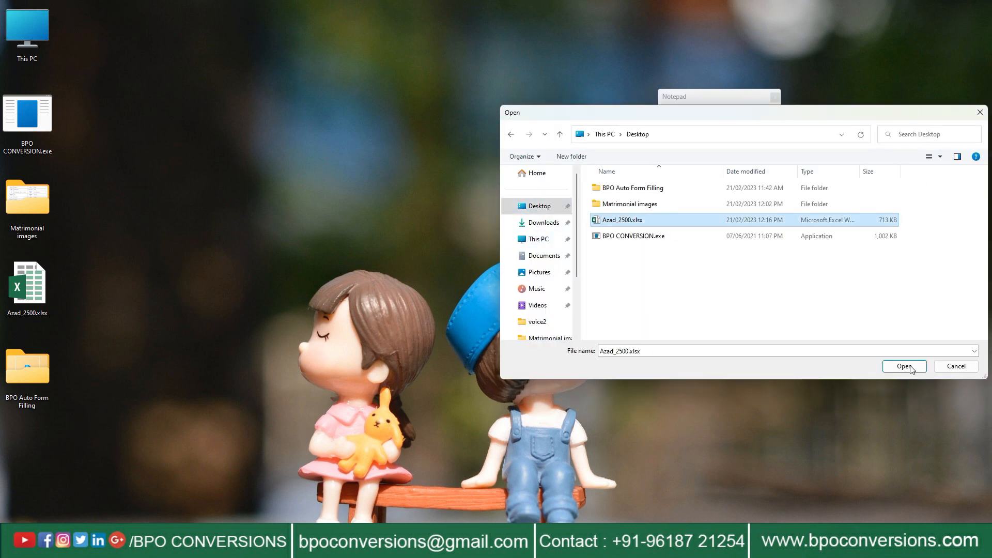
click(904, 366)
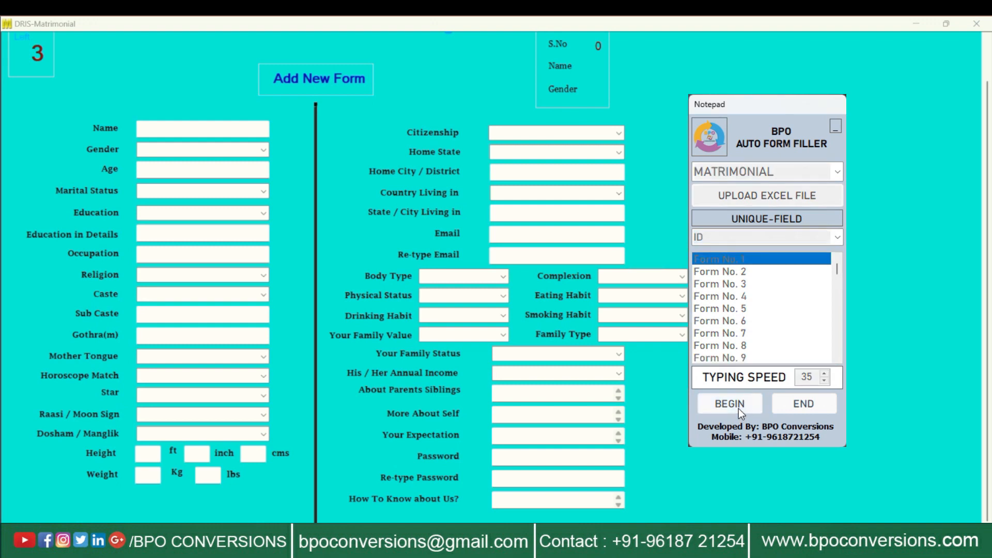
Auto-type Form No. 1, filling personal details, Capricorn zodiac, location and 701_Azad email
click(729, 404)
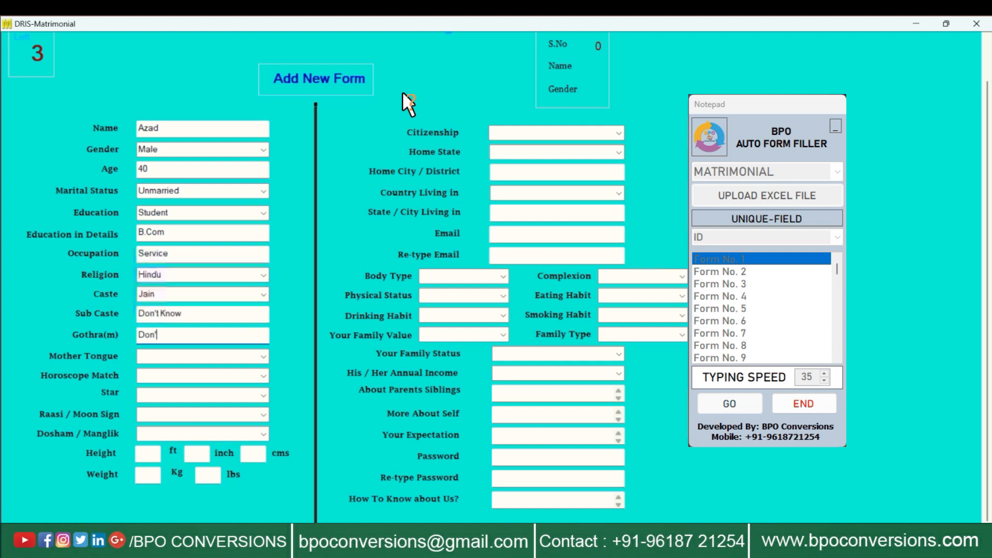
text(Chi)
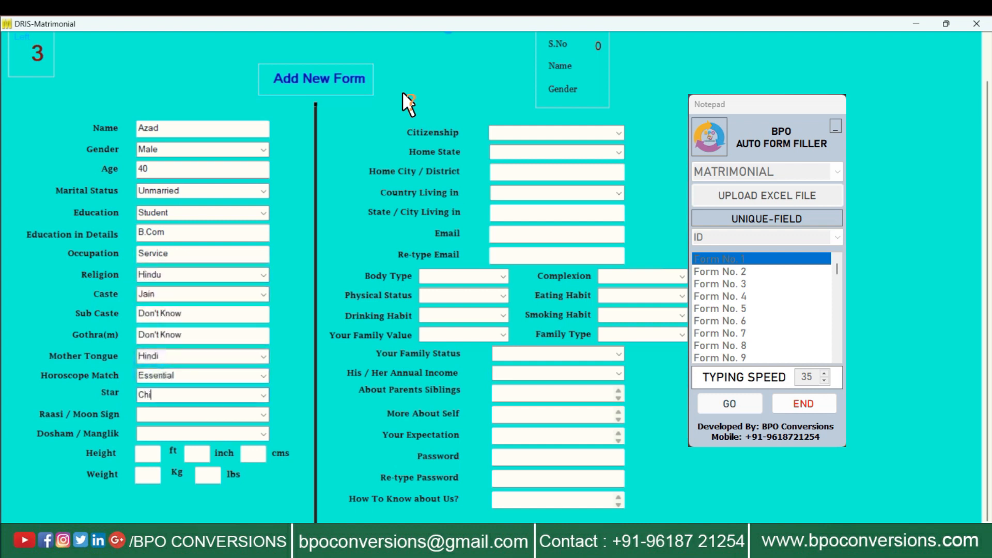
text(Capricorn)
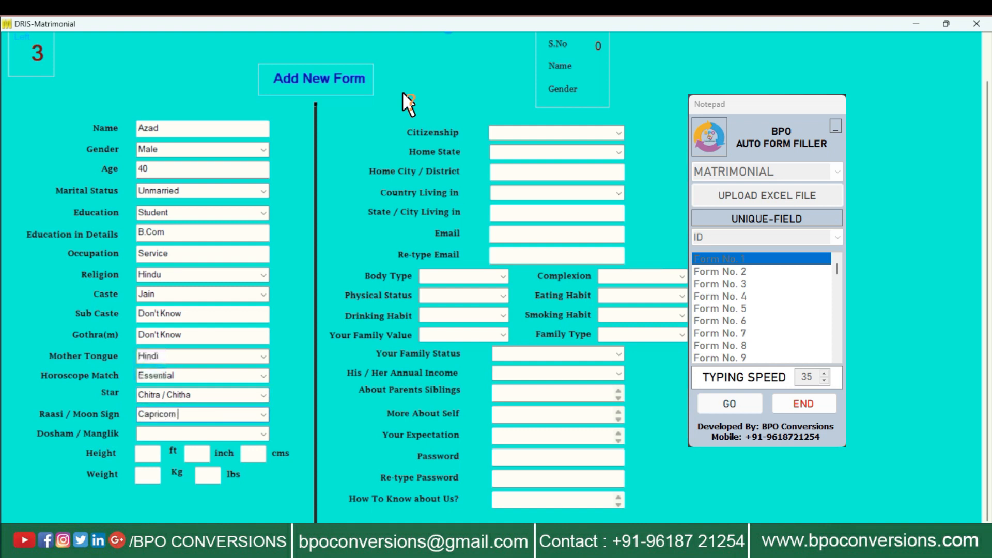
text(India)
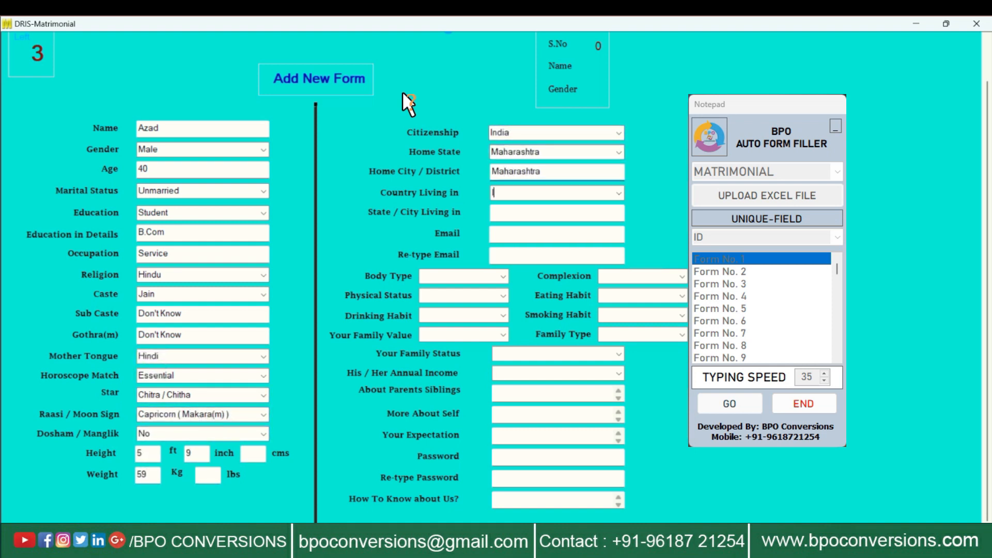
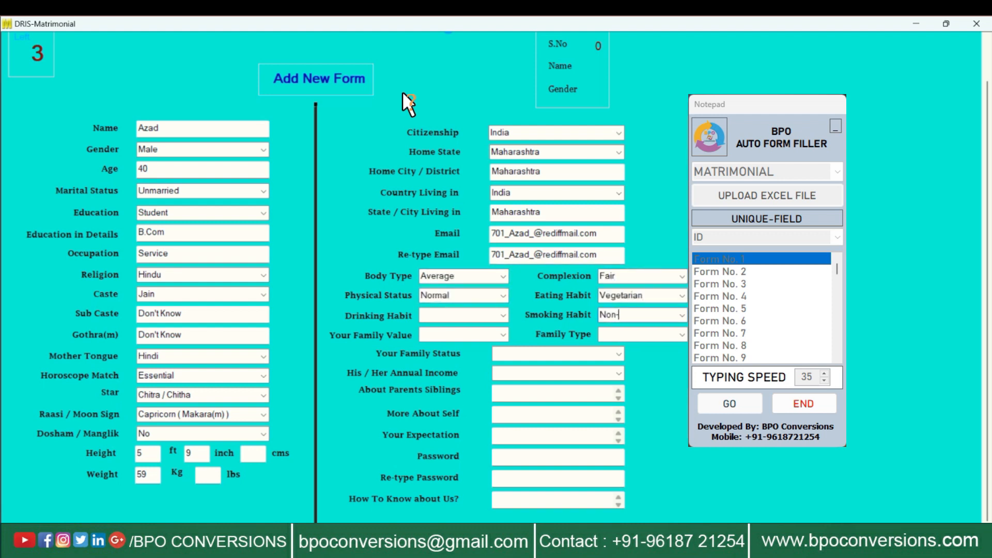
Fill traditional family values, middle class status, above Rs.3 Lakh income and family description
text(Tradit)
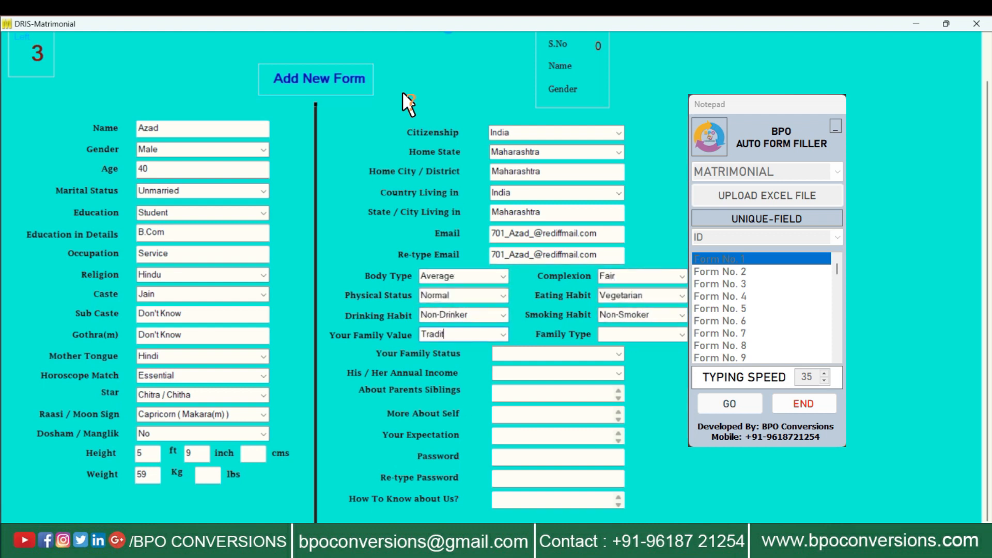
text(Middl)
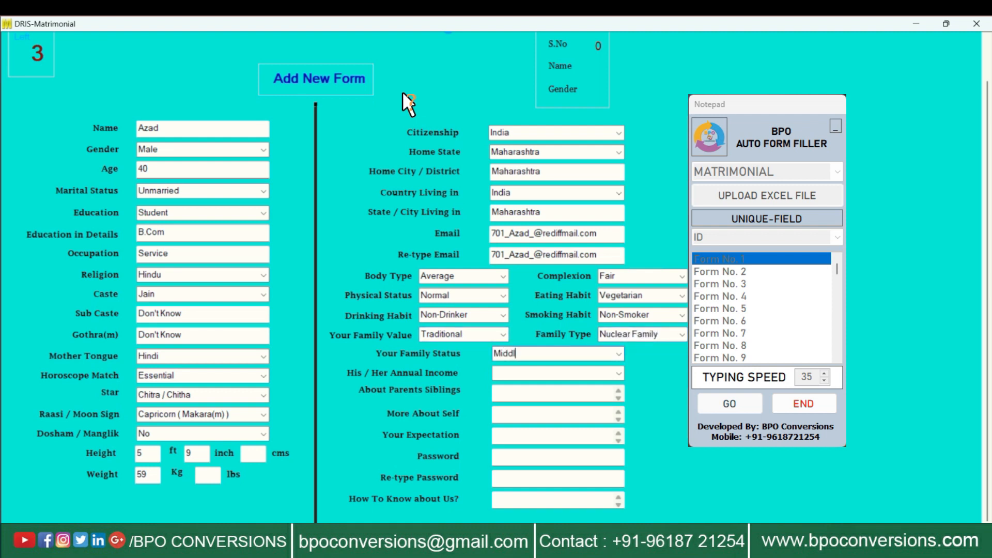
text(Above Rs.3 Lakh)
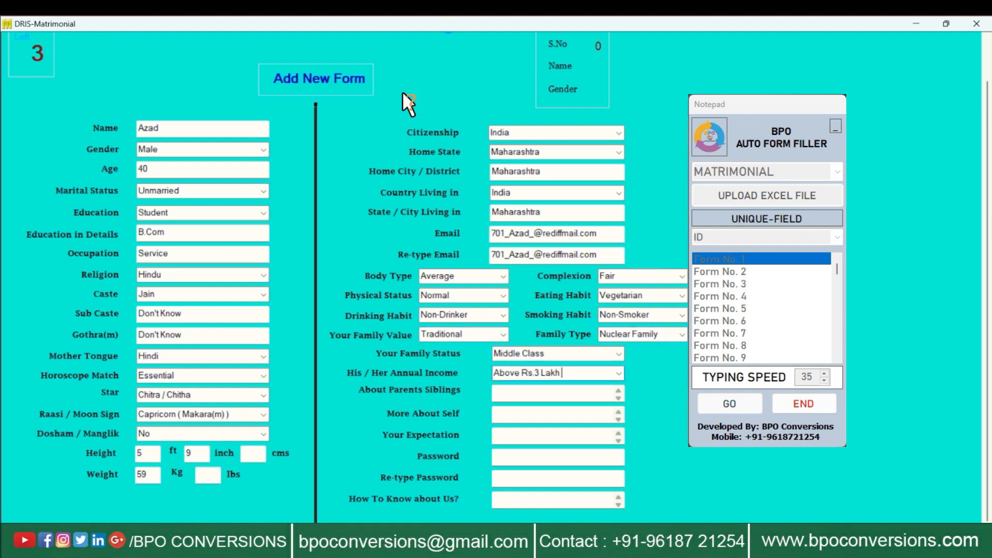
text(Parents not)
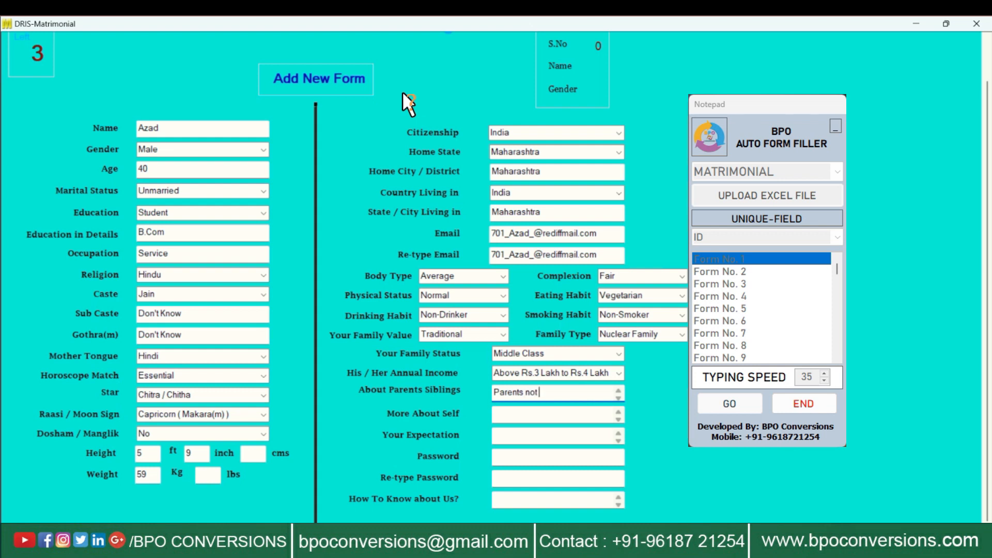
text(married an)
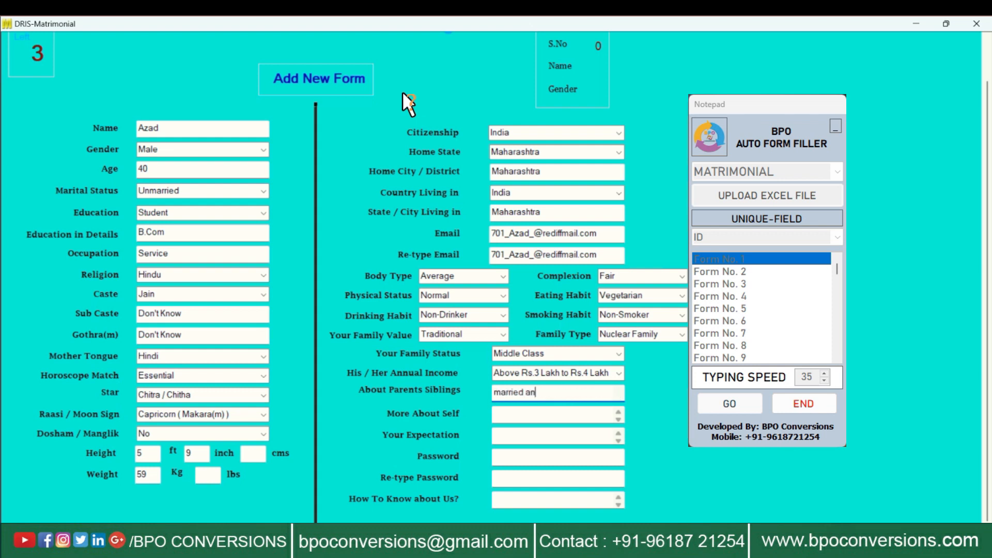
text(son; her)
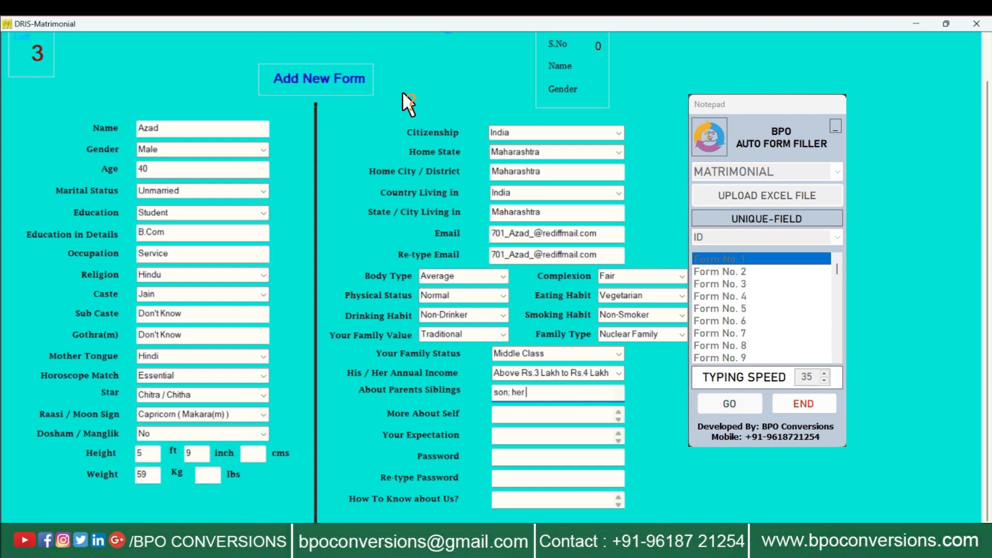
text(a)
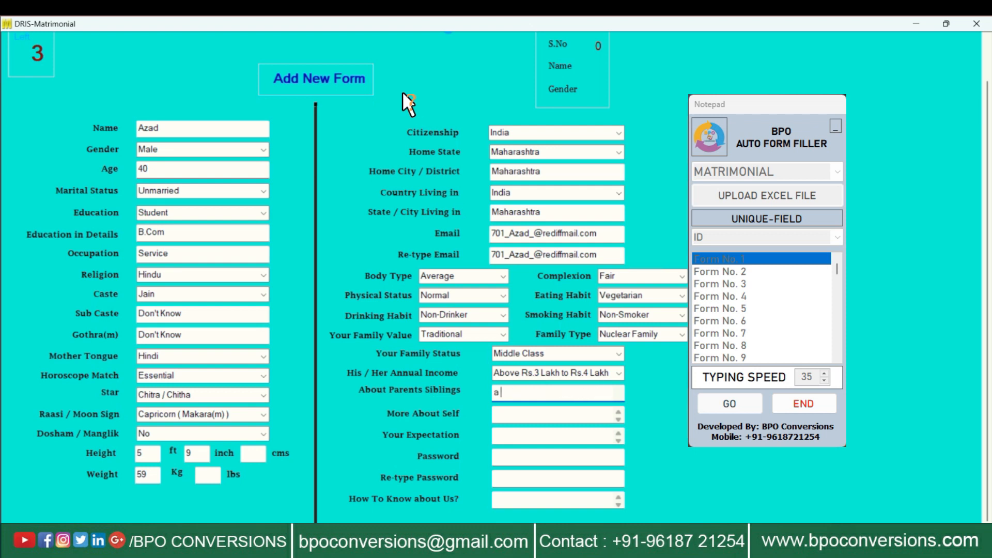
Fill the technical occupation, manager job description and humorous personality text
text(Techn)
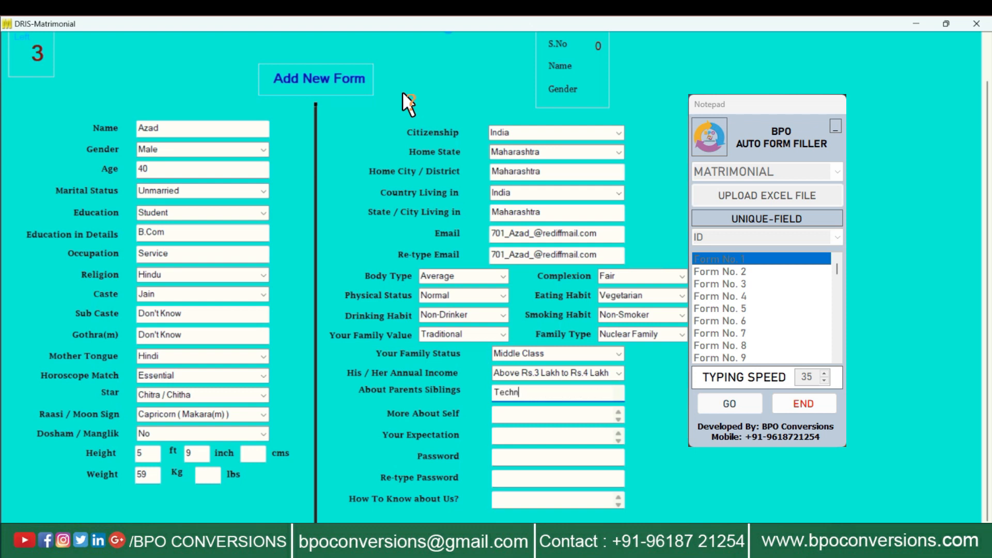
text(I am wor)
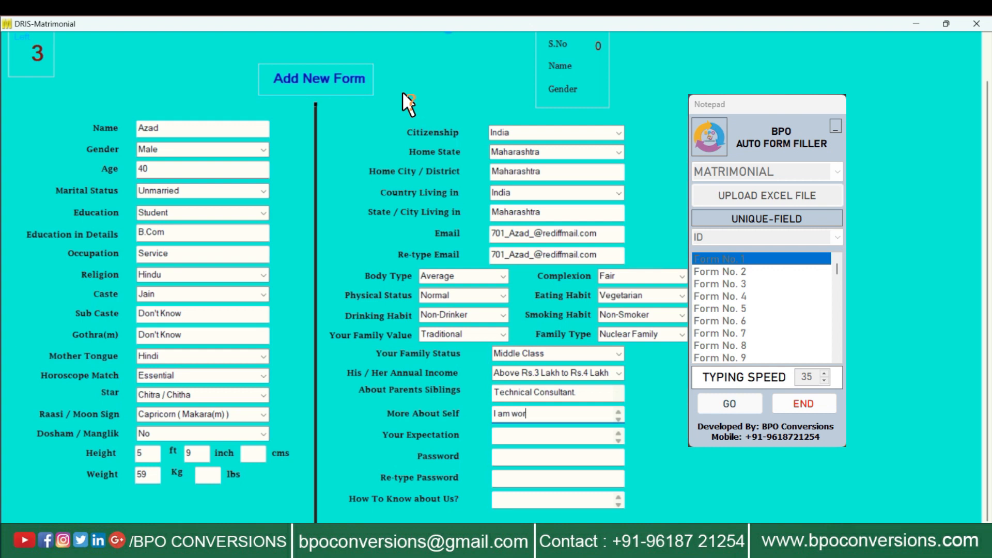
text(manager for)
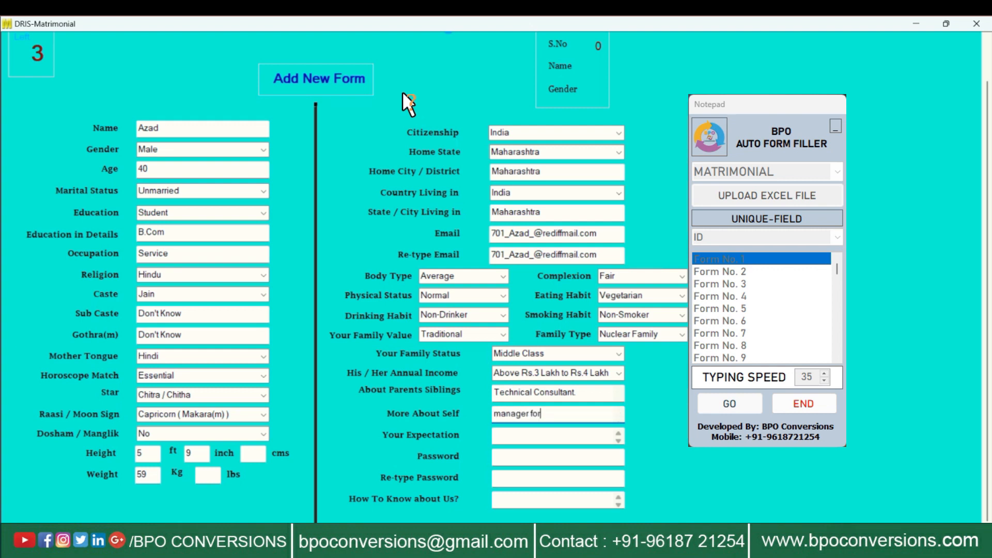
text(Kodam)
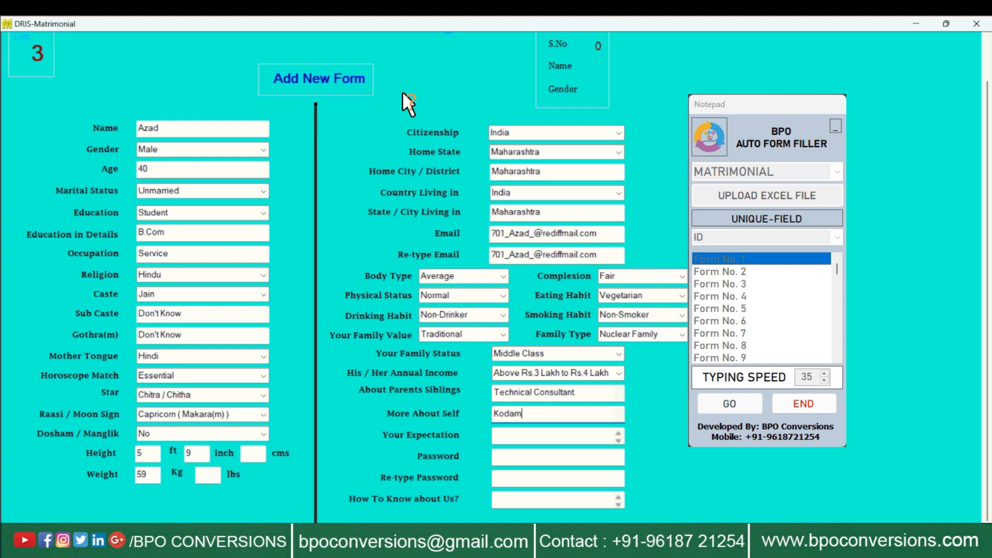
text(working)
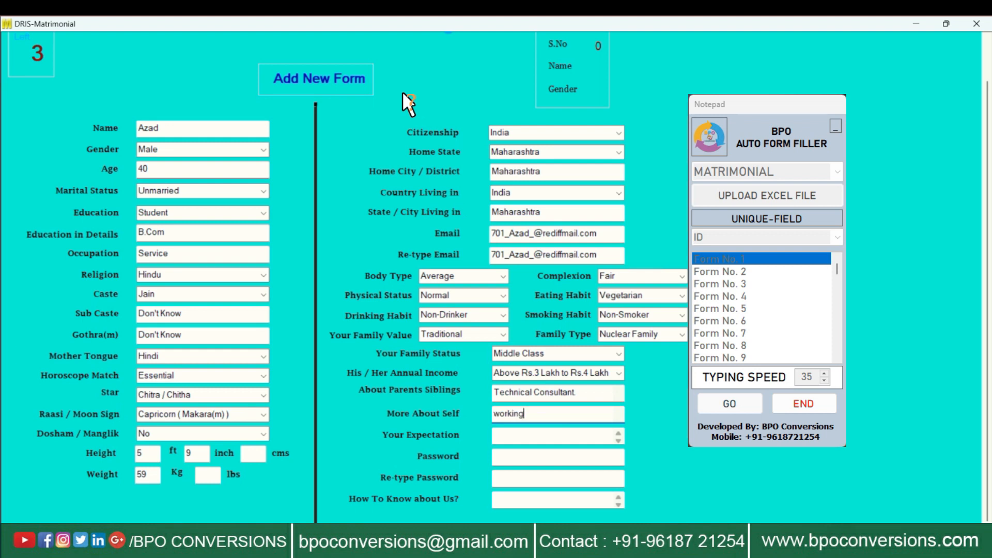
text(humouro)
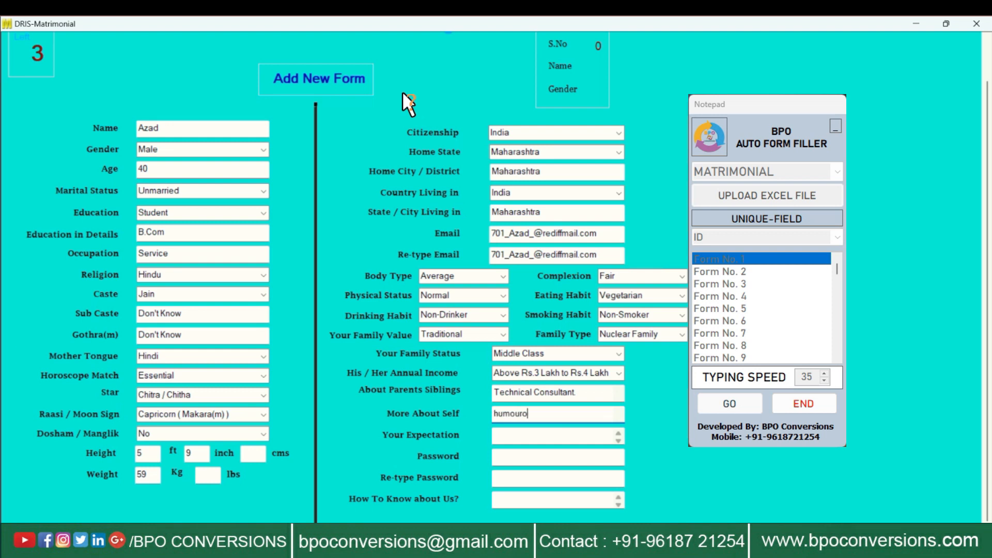
Fill the partner expectation about a highly qualified Tamil Iyer groom and horoscope matching
text(A highly qualified and)
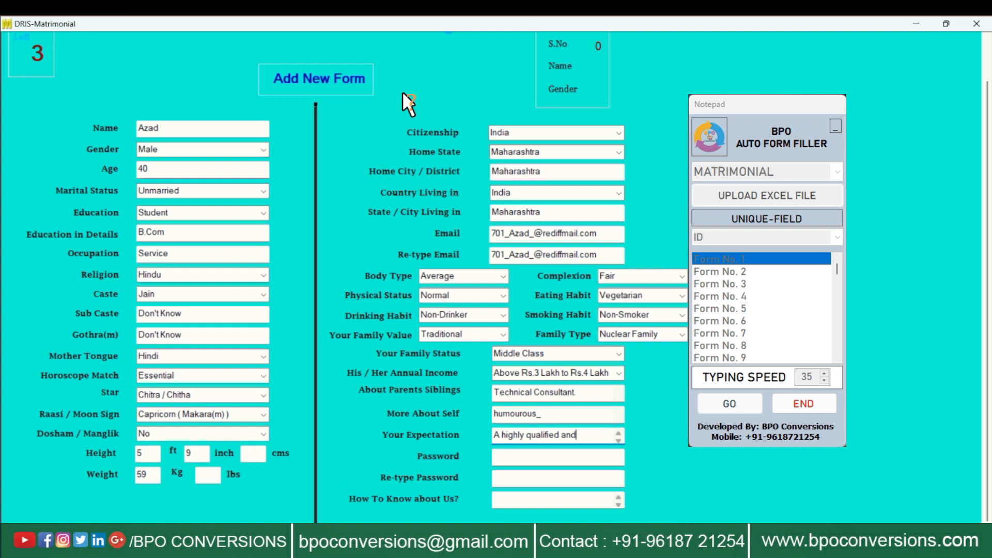
text(placed Tamil Iyer g)
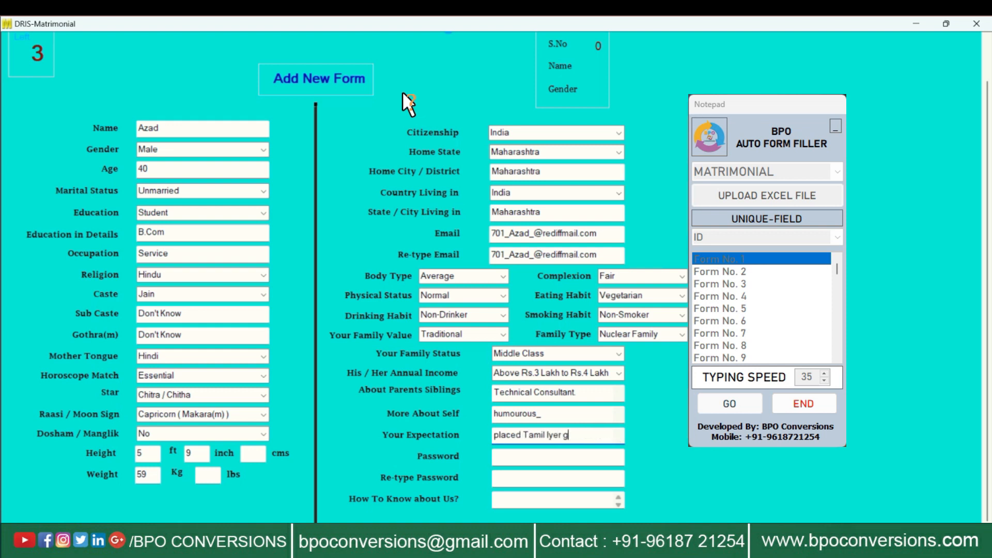
text(Horoscope matching i)
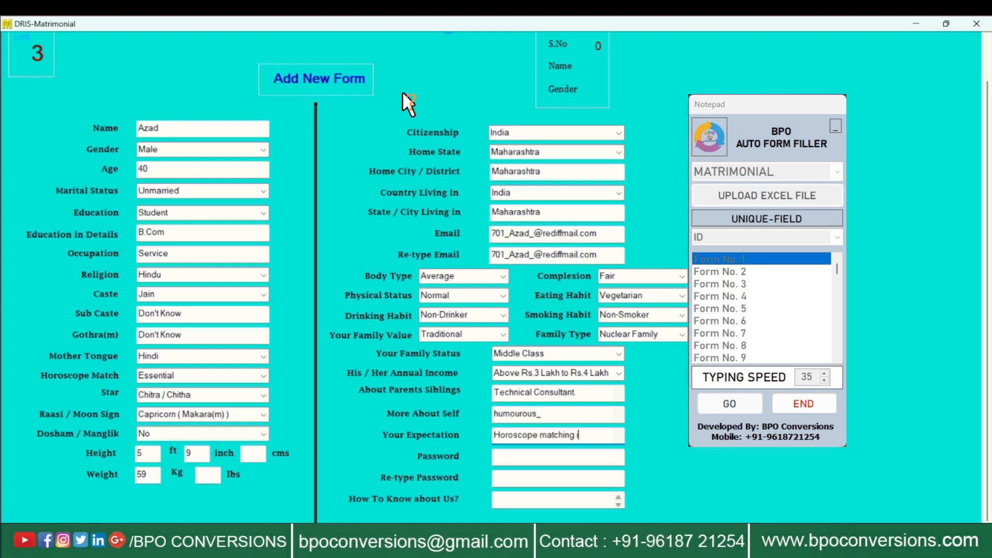
text(mandatory. If interested)
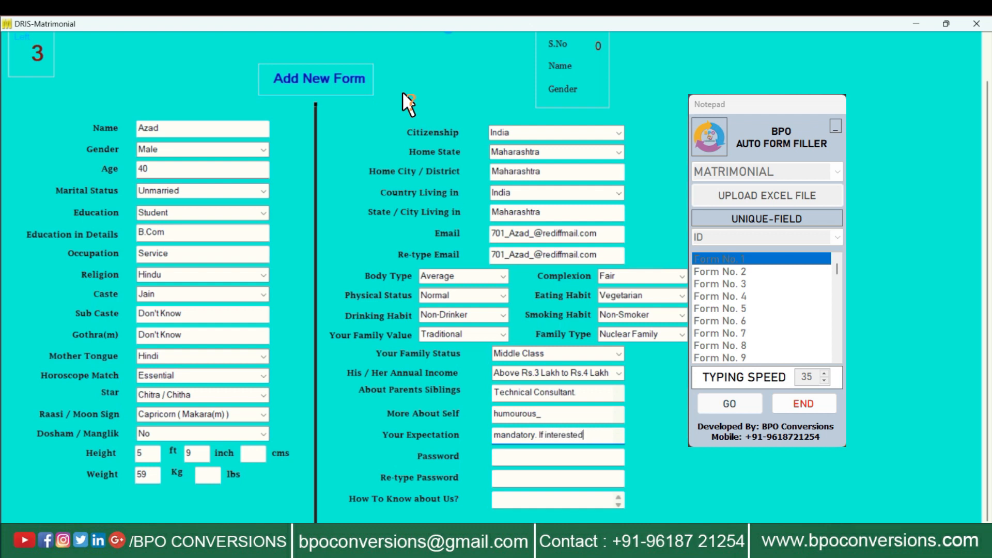
text(please contact with the)
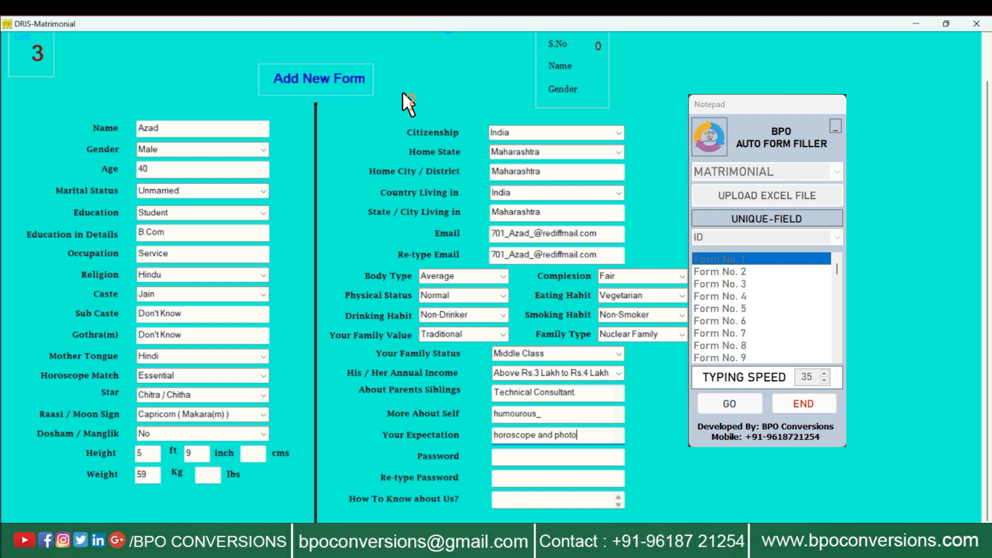
click(728, 404)
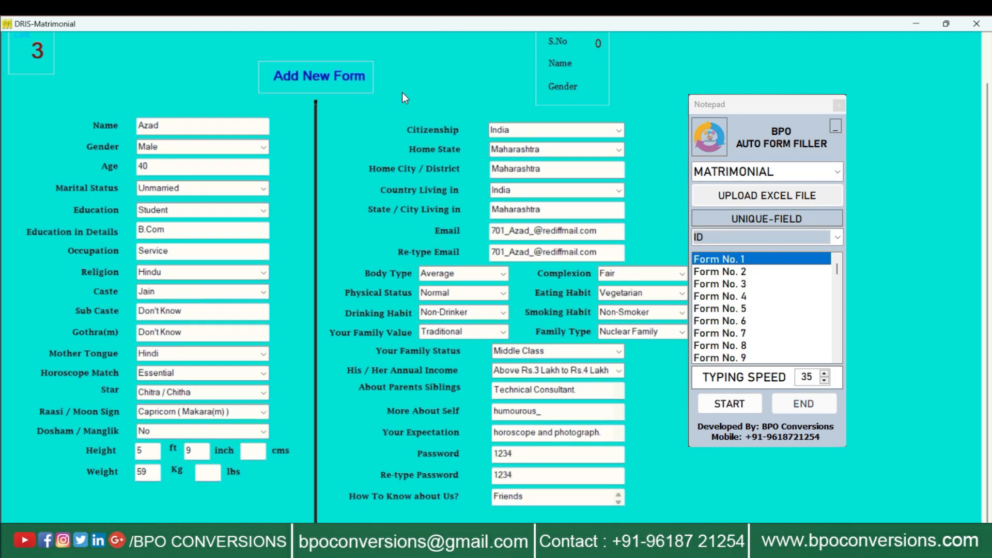